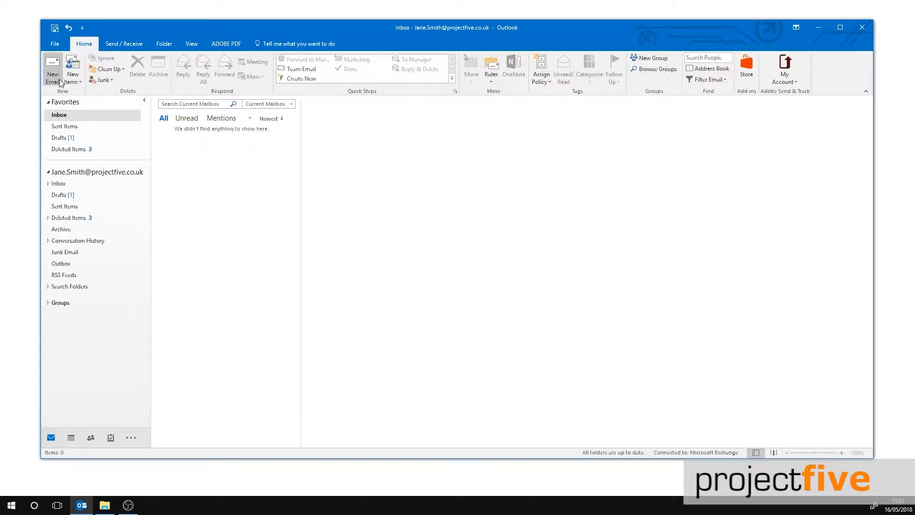
Start a new blank email message from the Home ribbon.
{"action": "left_click", "coordinate": [52, 69]}
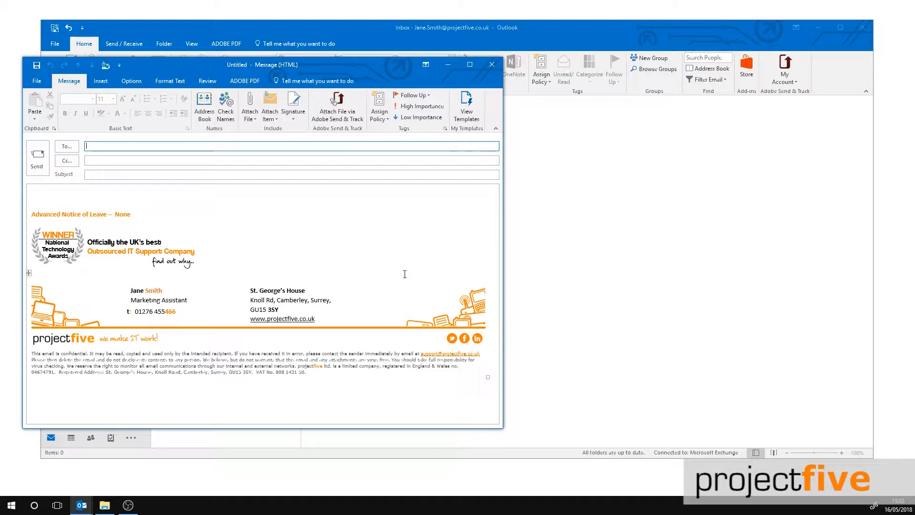
{"action": "left_click", "coordinate": [249, 107]}
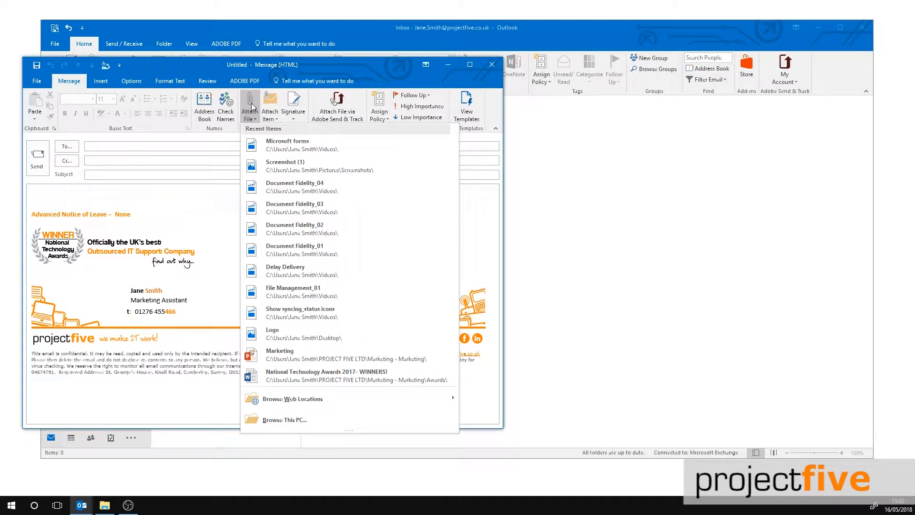
{"action": "mouse_move", "coordinate": [291, 291]}
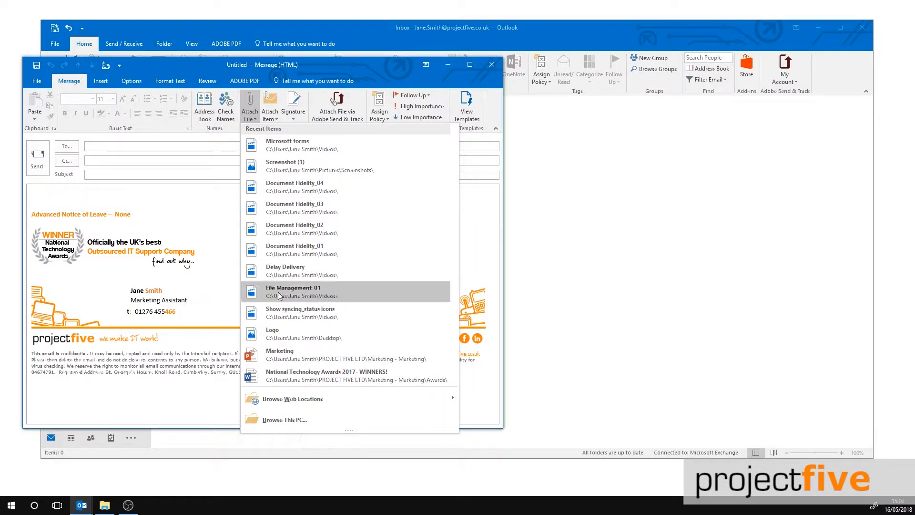
{"action": "mouse_move", "coordinate": [292, 398]}
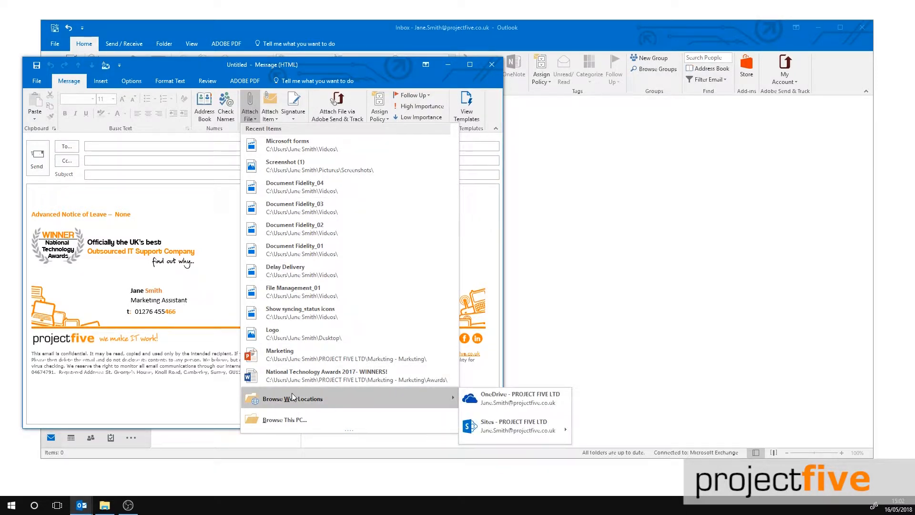
{"action": "mouse_move", "coordinate": [295, 399]}
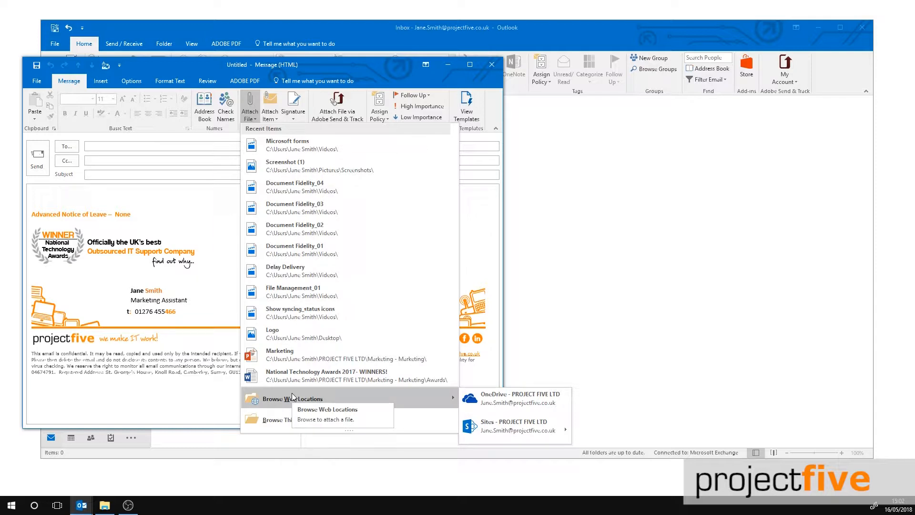
{"action": "mouse_move", "coordinate": [390, 401]}
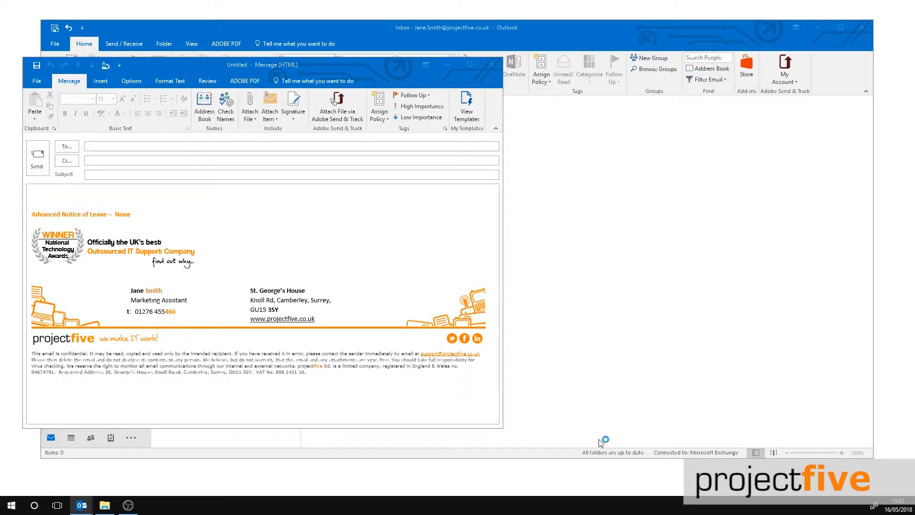
Insert 'National Technology Awards 2017- WINNERS!.docx' from the Marketing SharePoint site's Awards folder as a shared link.
{"action": "left_click", "coordinate": [249, 108]}
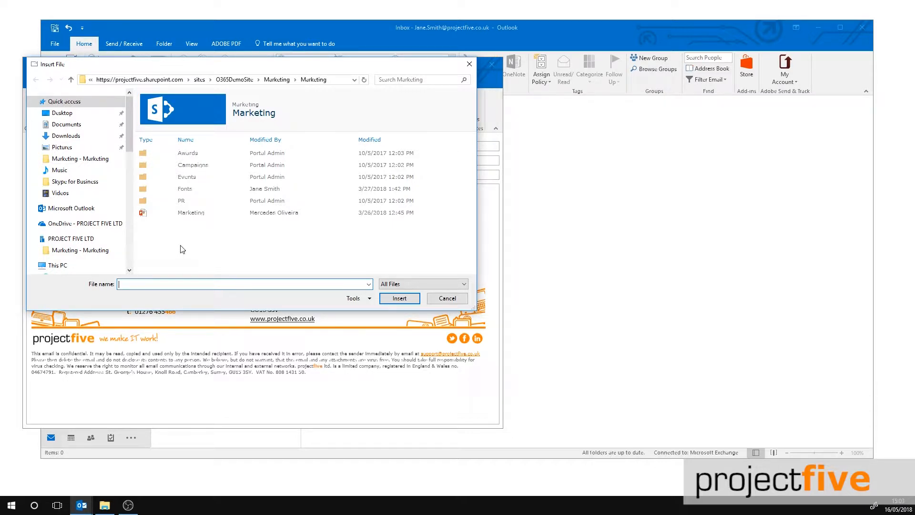
{"action": "mouse_move", "coordinate": [193, 158]}
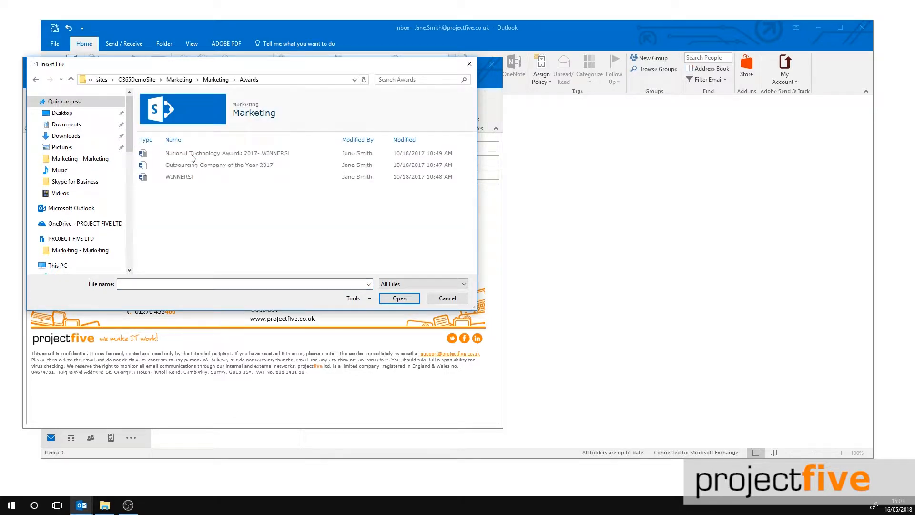
{"action": "left_click", "coordinate": [227, 152]}
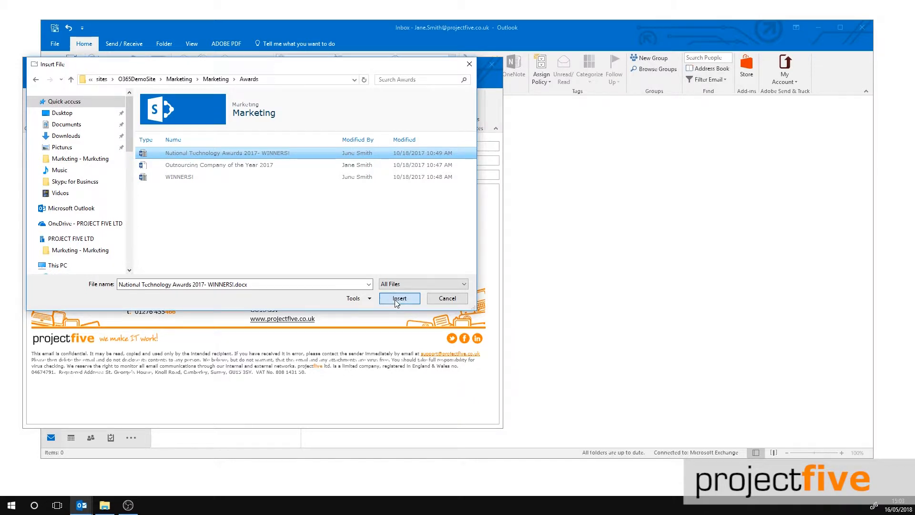
{"action": "left_click", "coordinate": [399, 298]}
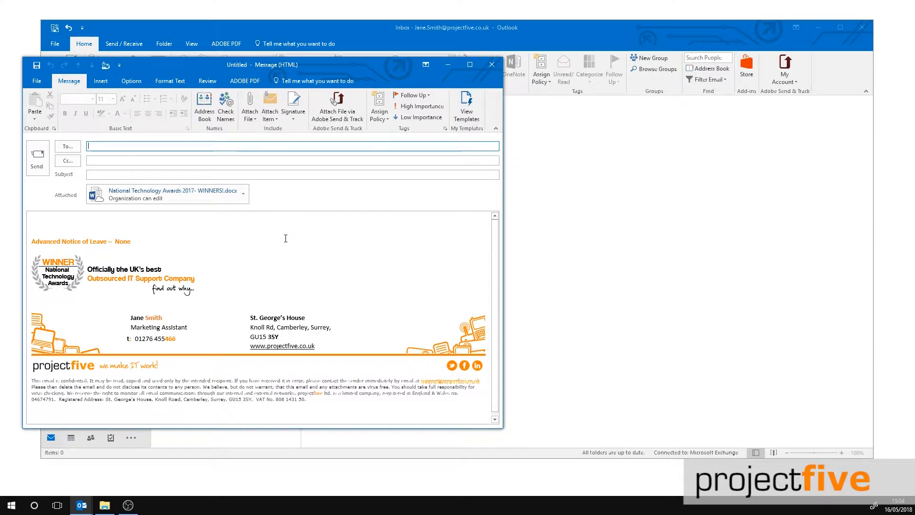
{"action": "left_click", "coordinate": [97, 194]}
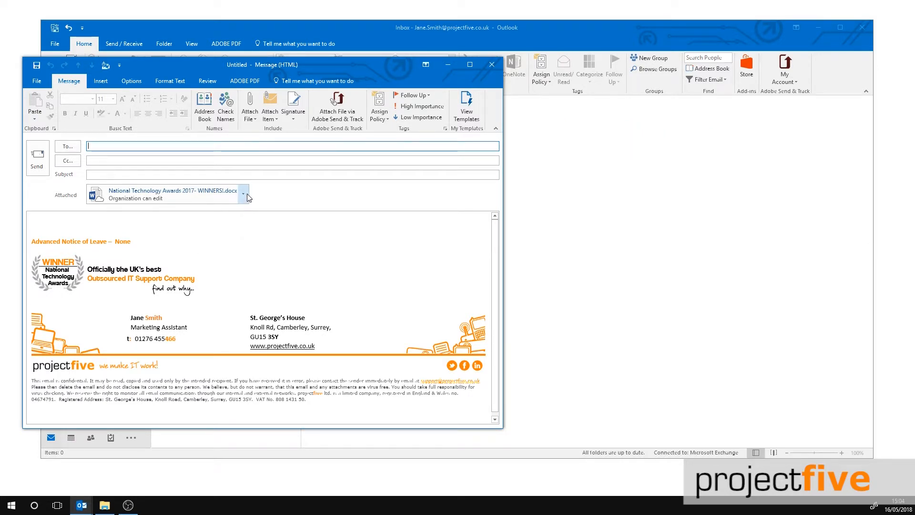
Switch the attached awards document to Attach as Copy, a 17 KB file instead of a shared link.
{"action": "left_click", "coordinate": [242, 193]}
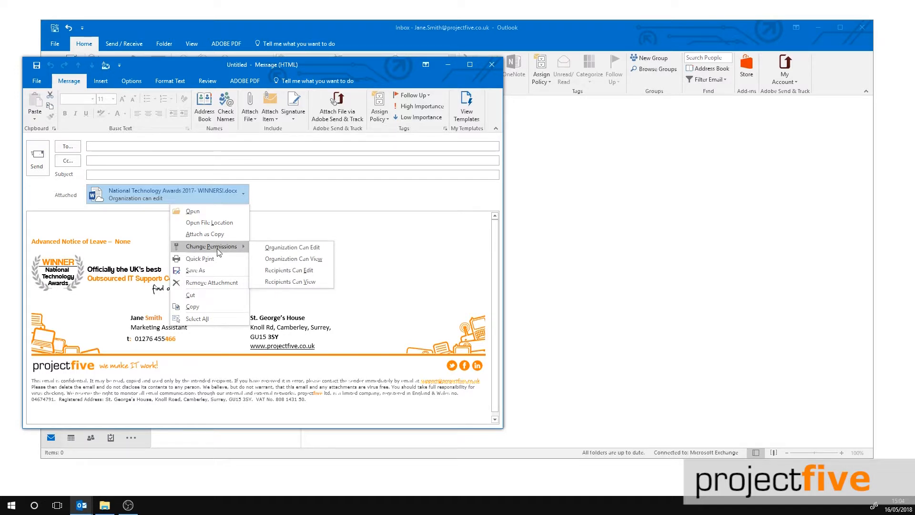
{"action": "left_click", "coordinate": [299, 222]}
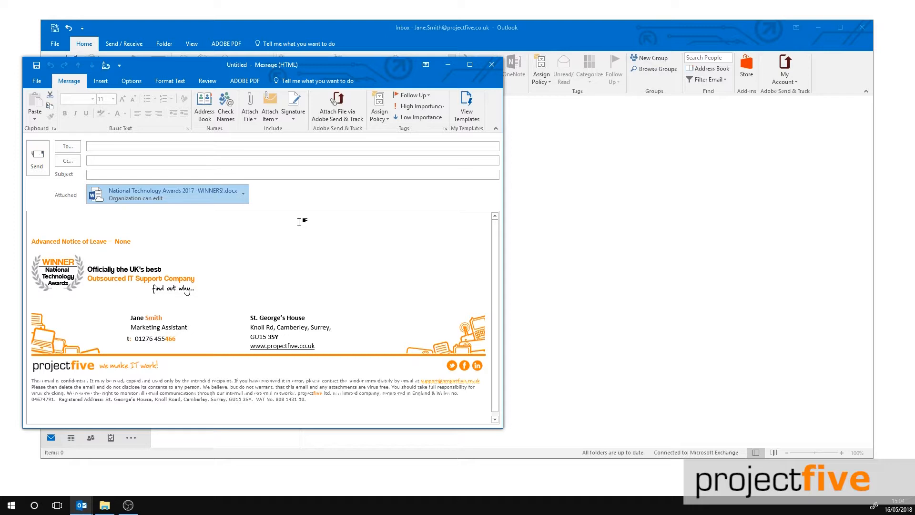
{"action": "left_click", "coordinate": [243, 192]}
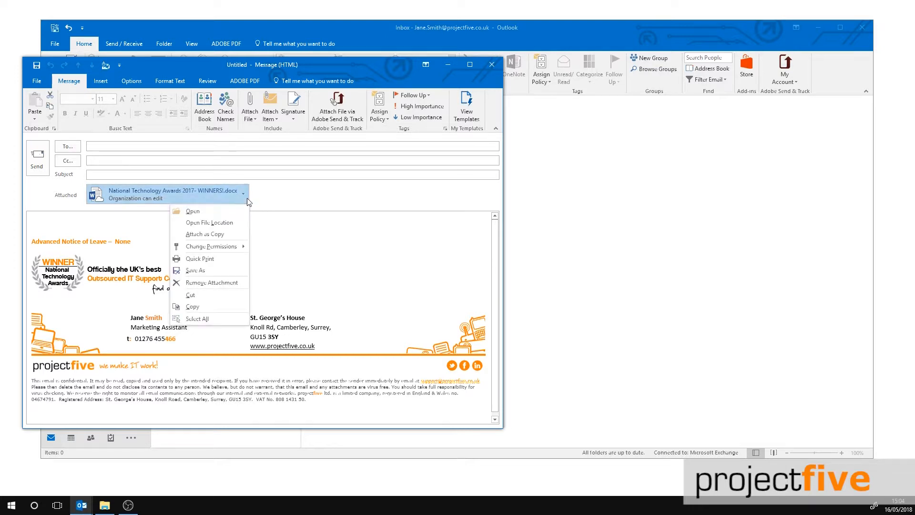
{"action": "mouse_move", "coordinate": [204, 234]}
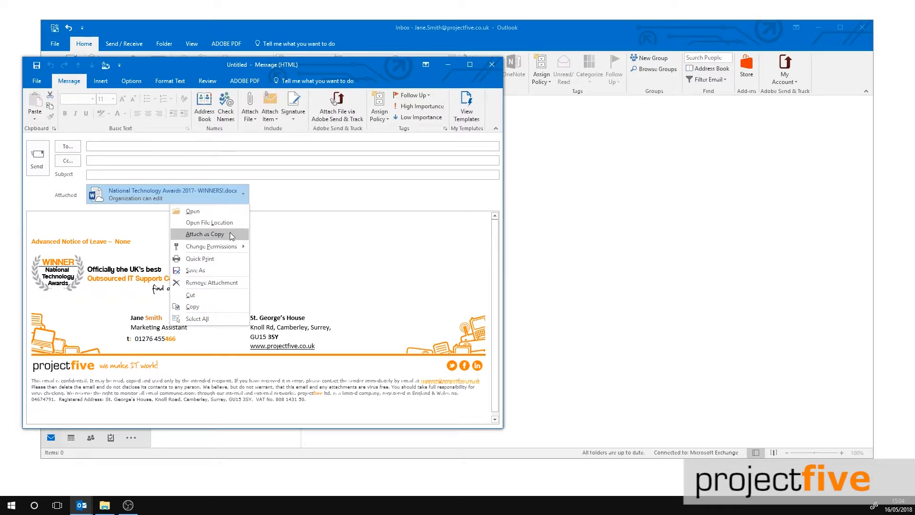
{"action": "left_click", "coordinate": [205, 234]}
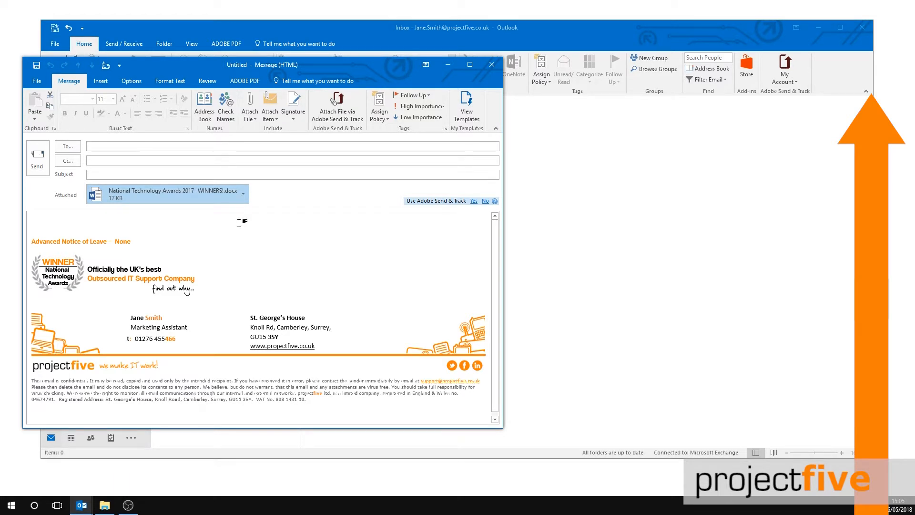
Close the draft without saving and show the Attach File recent-items list in a fresh email.
{"action": "left_click", "coordinate": [491, 65]}
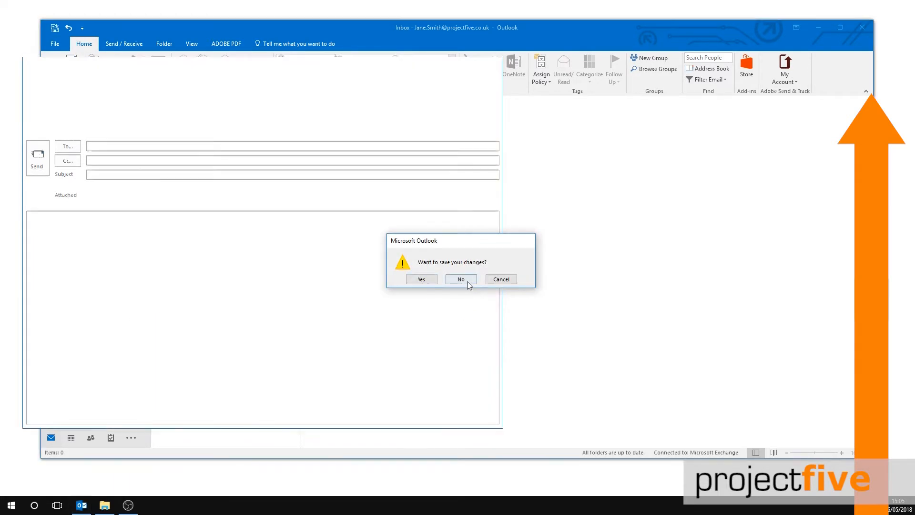
{"action": "left_click", "coordinate": [461, 278]}
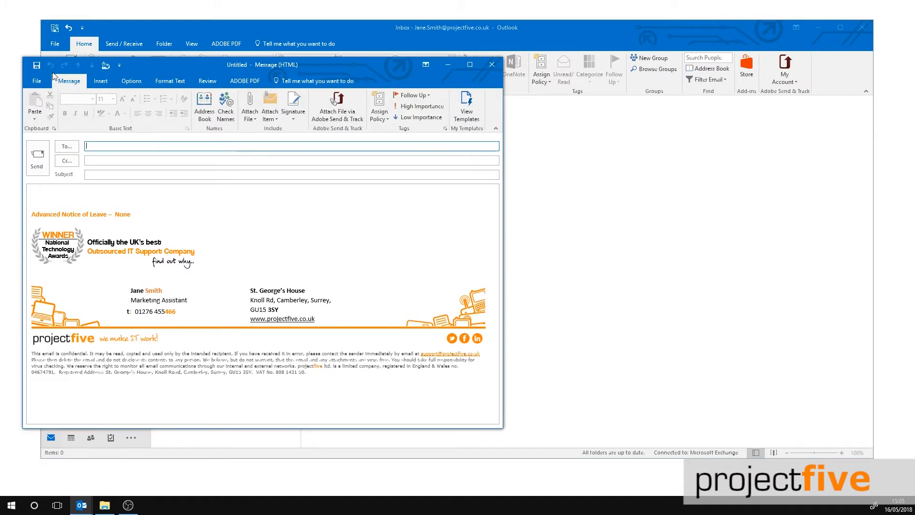
{"action": "left_click", "coordinate": [249, 107]}
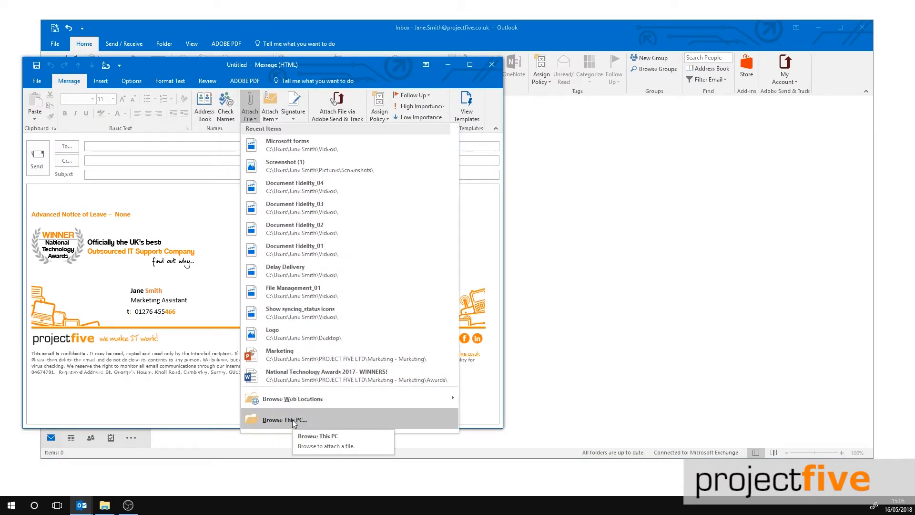
Browse This PC to PROJECT FIVE LTD > Marketing - Marketing > Awards and attach the awards document as a 17 KB file.
{"action": "left_click", "coordinate": [284, 419]}
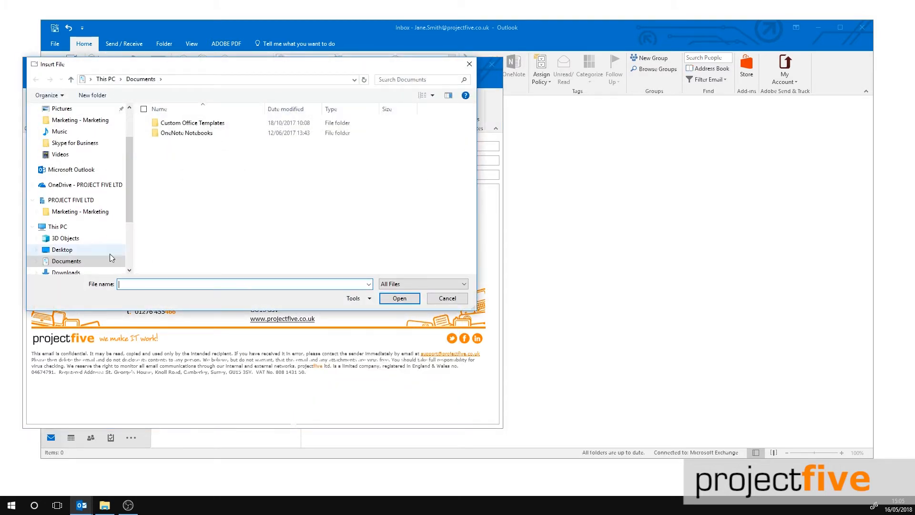
{"action": "left_click", "coordinate": [71, 200]}
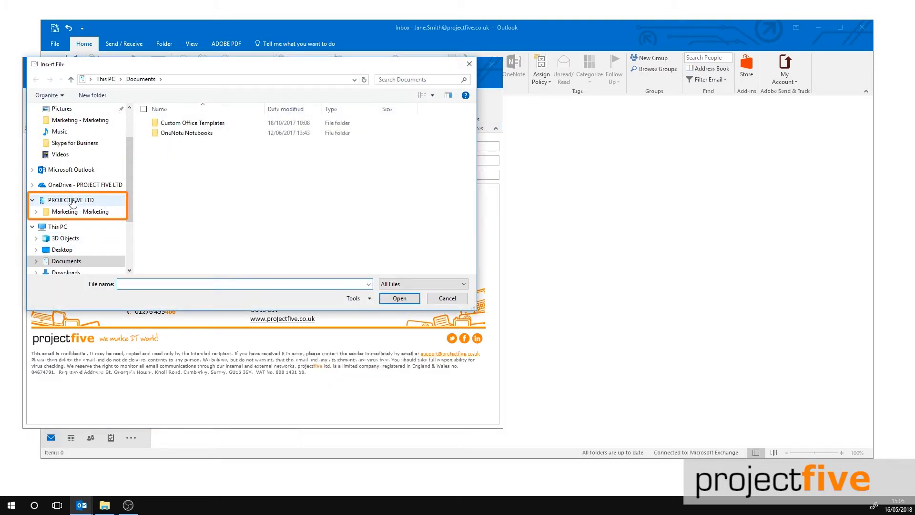
{"action": "left_click", "coordinate": [79, 211]}
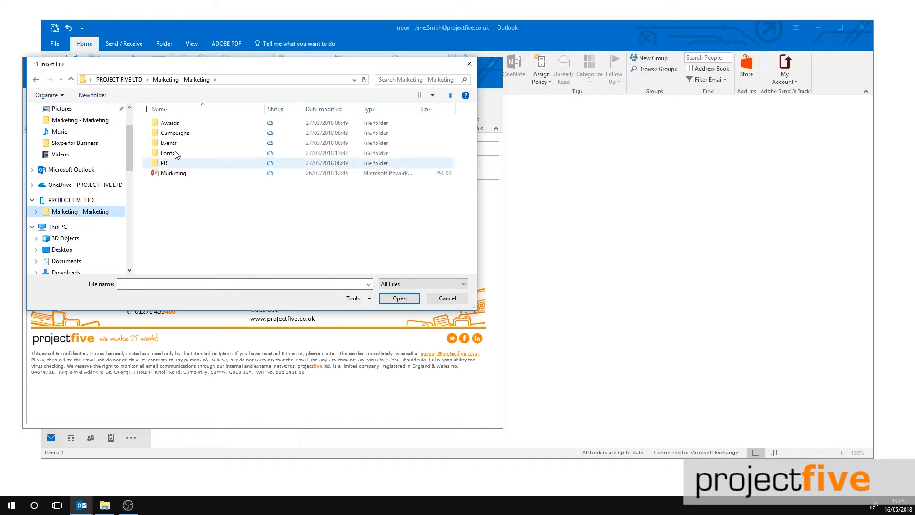
{"action": "double_click", "coordinate": [170, 123]}
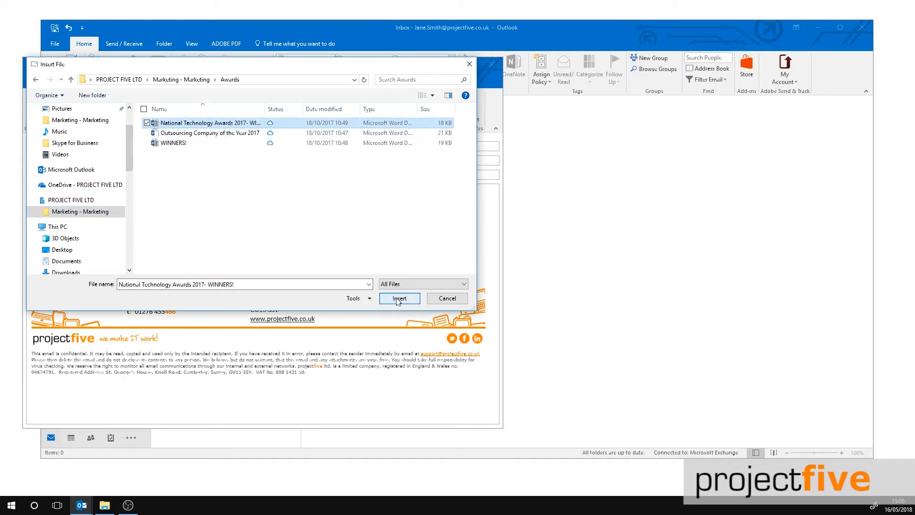
{"action": "left_click", "coordinate": [400, 299]}
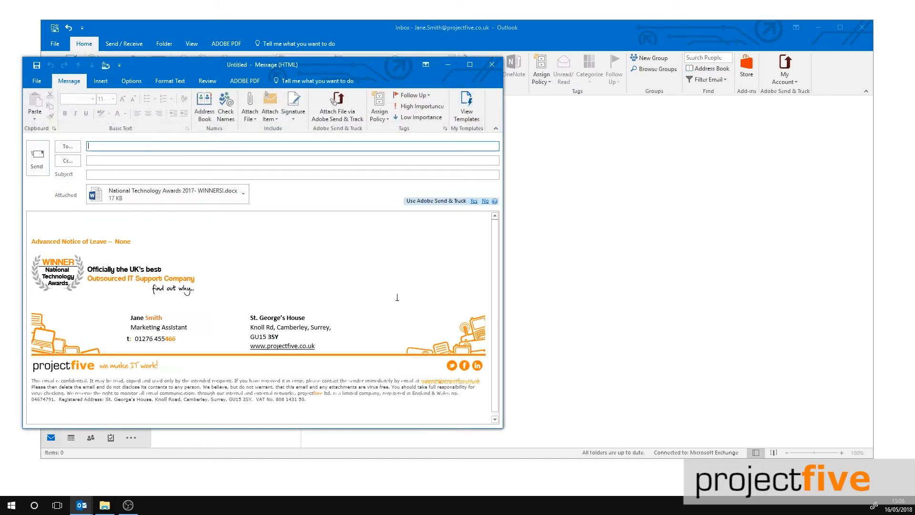
{"action": "mouse_move", "coordinate": [104, 504]}
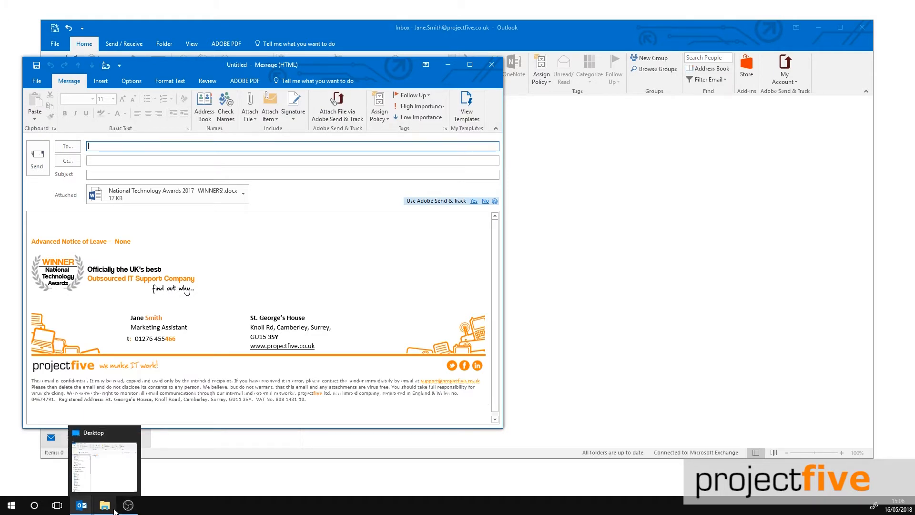
Switch to File Explorer showing the synced Awards folder with the document locally available.
{"action": "left_click", "coordinate": [103, 505]}
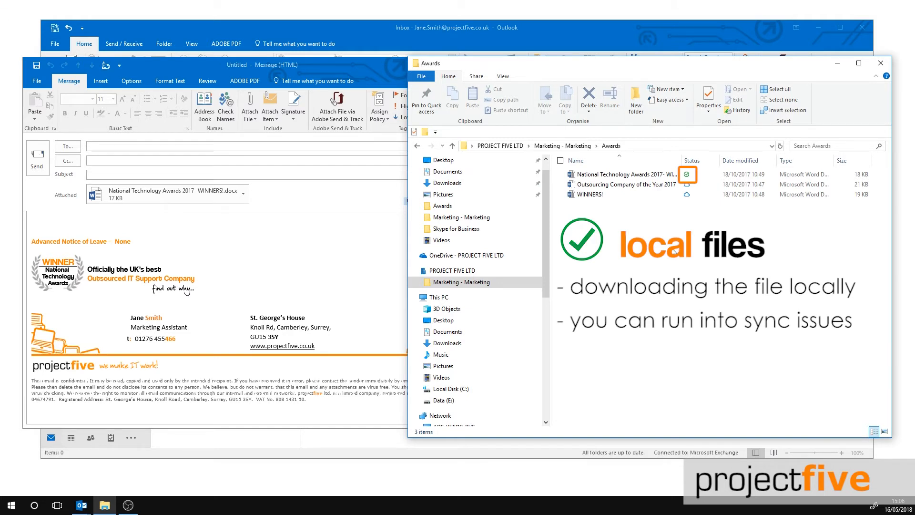
{"action": "mouse_move", "coordinate": [867, 81]}
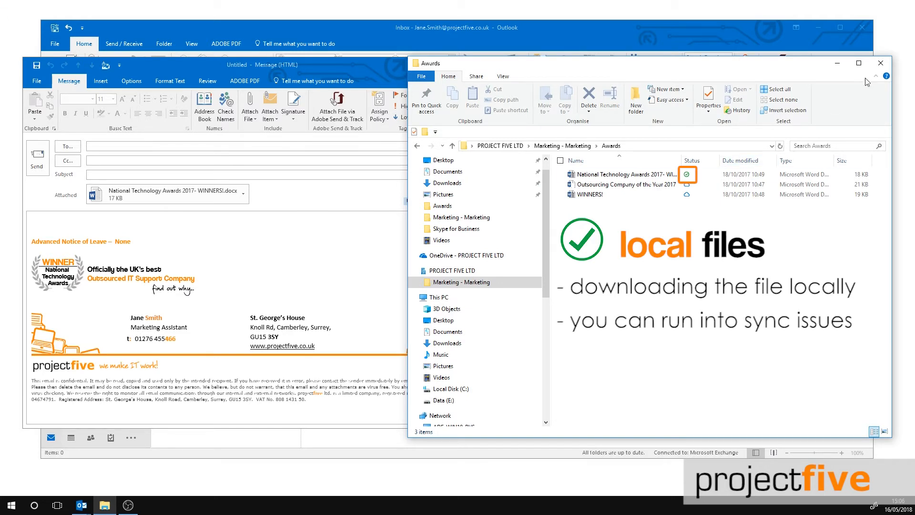